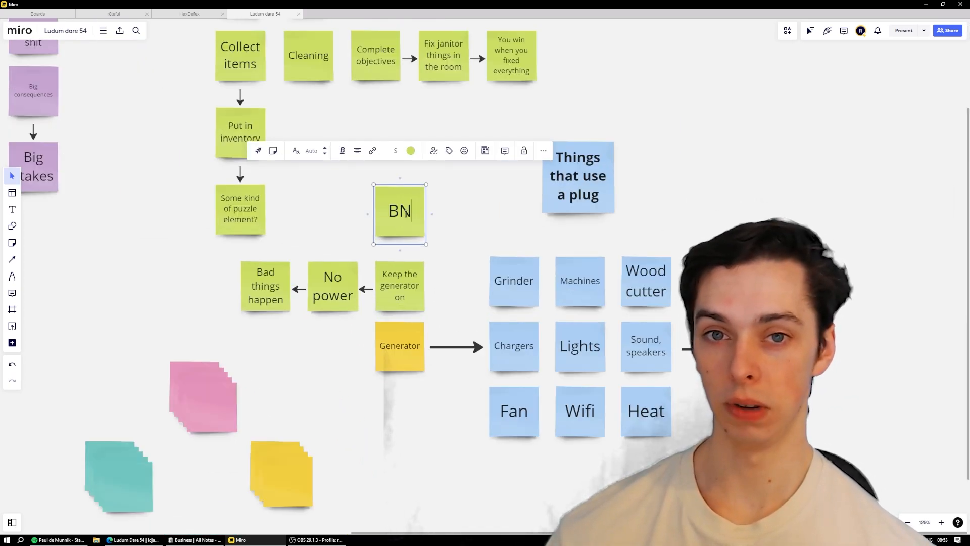
Add a sticky note reading 'Need power to do your goal' on the game-idea board
type("Need power to do your goal")
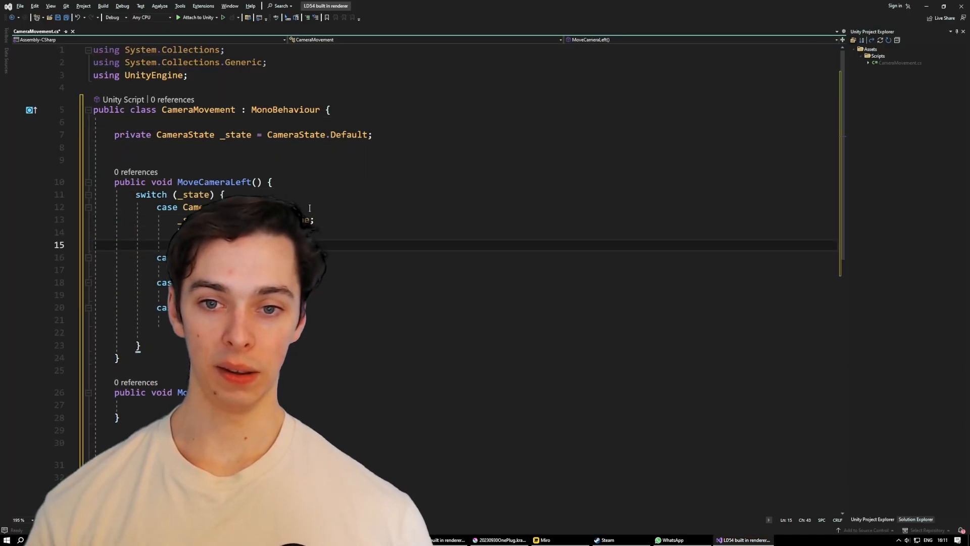
Finish the MoveCameraLeft transform edit and return to the dim room scene in Unity
type("trans")
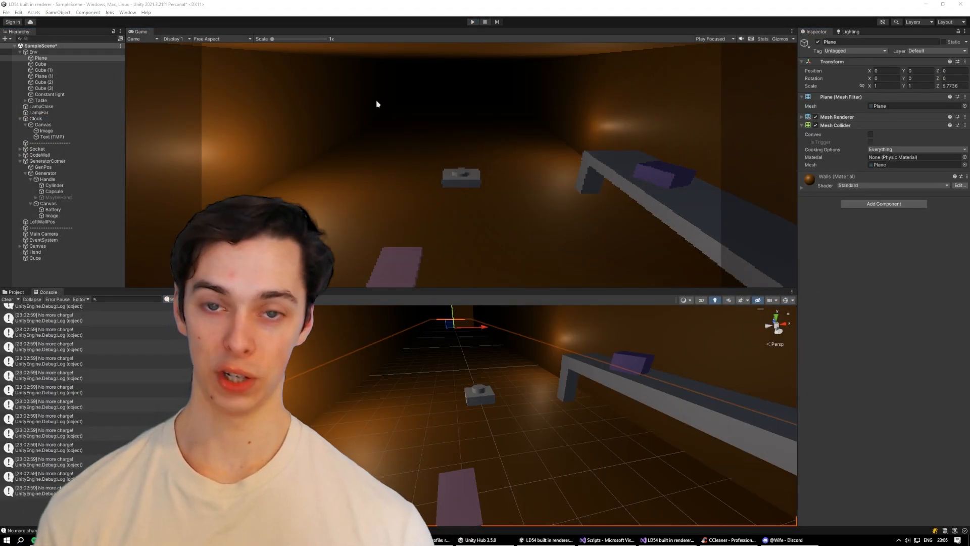
Add the Monster Hand objects and keypad canvas to the Hierarchy and test them in Play mode
left_click(52, 209)
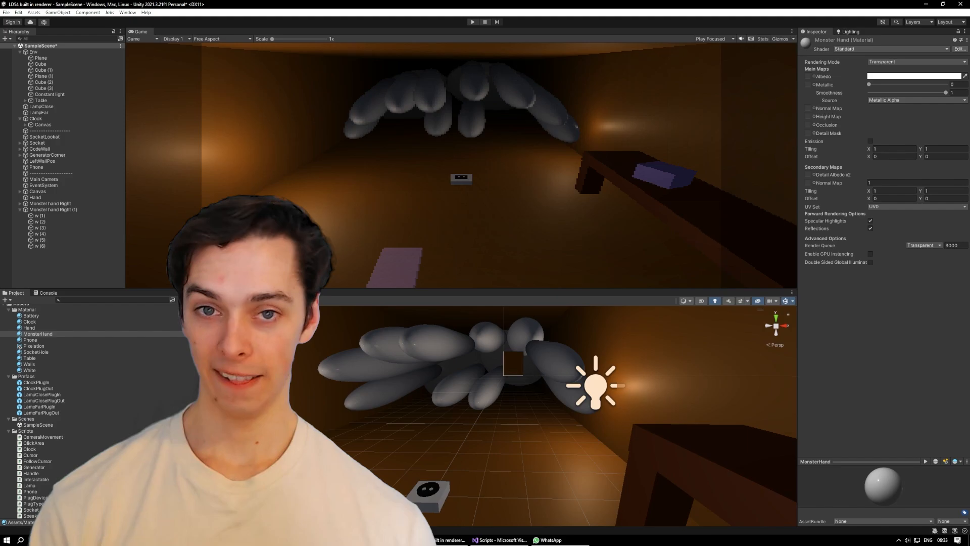
left_click(42, 258)
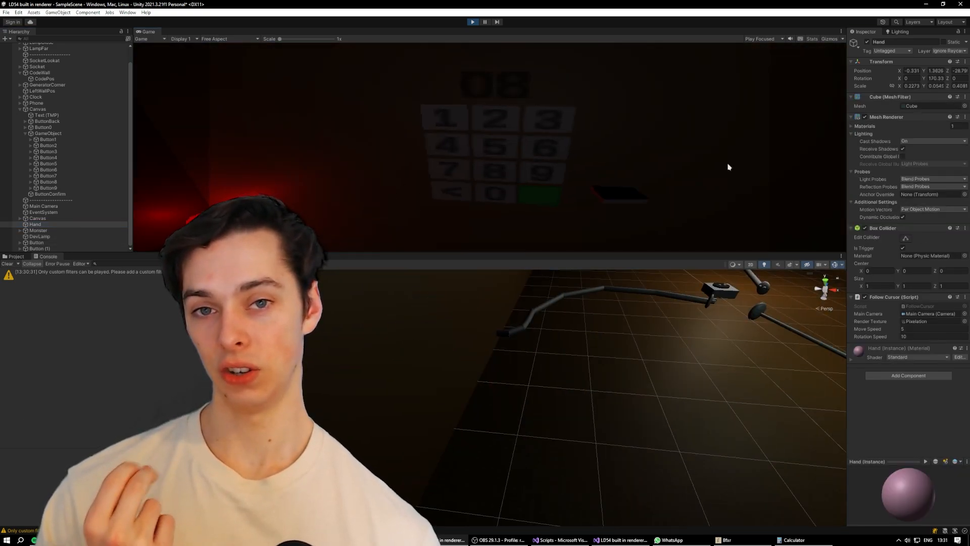
left_click(472, 21)
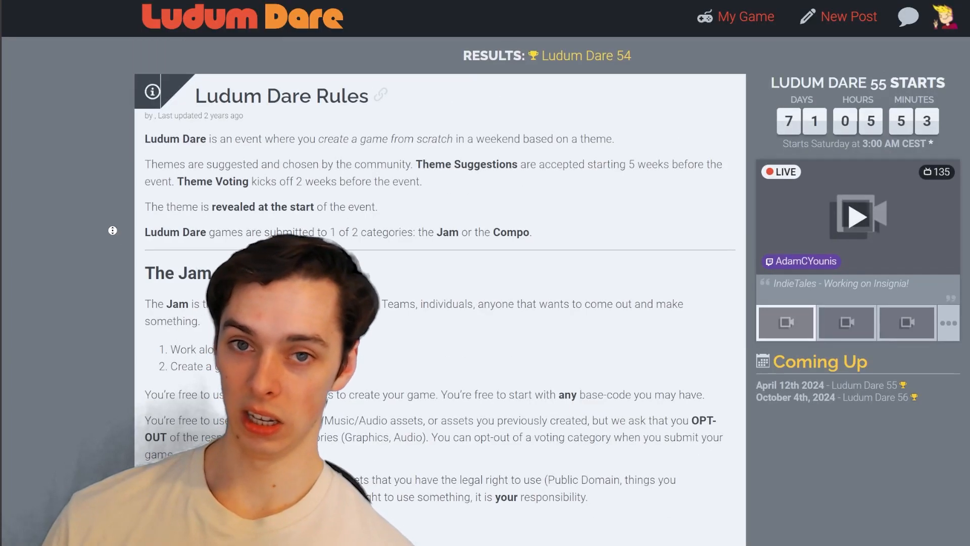
Highlight the Compo rule that all game content must be made within 48 hours
scroll("down", 3)
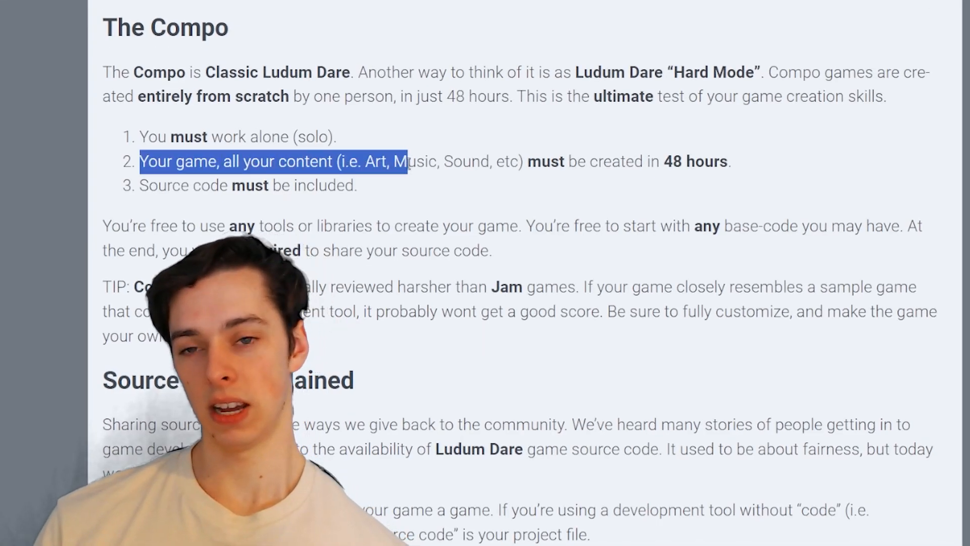
left_click_drag(402, 162, 729, 162)
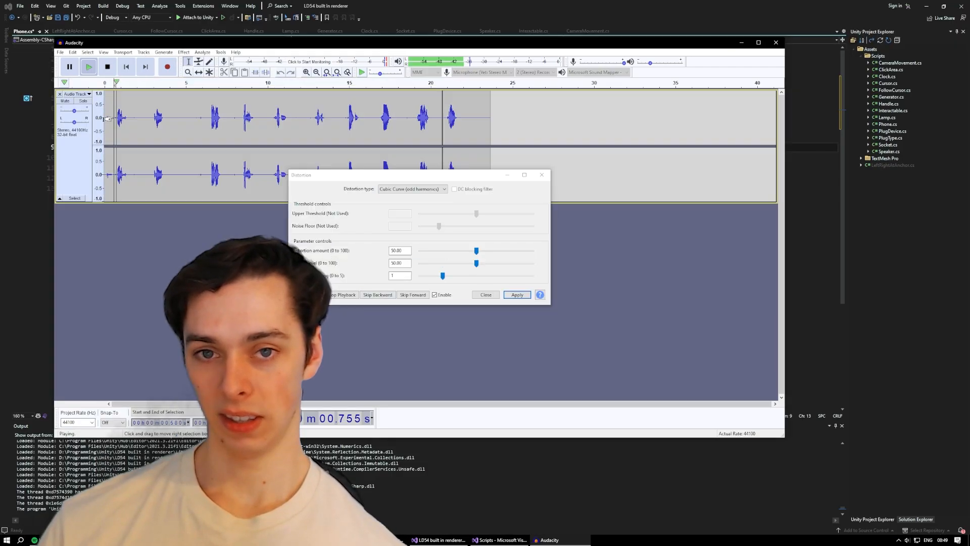
Apply the distortion effect to the recorded voice clip
left_click(72, 51)
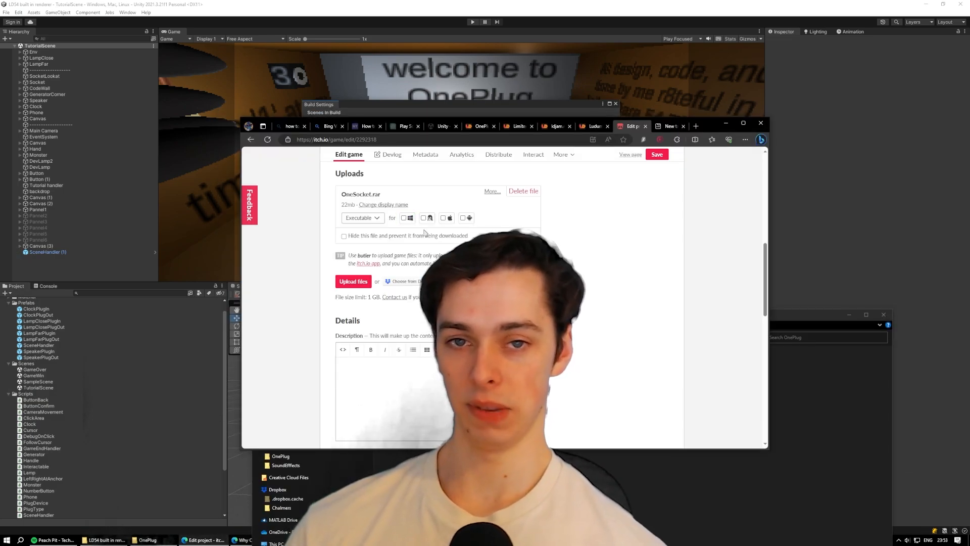
Add source code, Windows and itch.io links to the OneSocket Ludum Dare entry after the git push
left_click(362, 218)
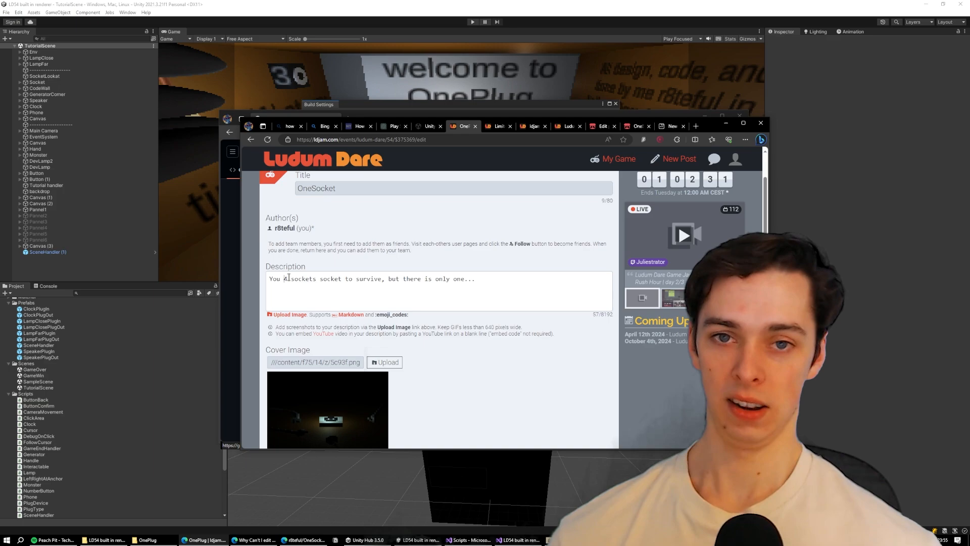
scroll("down", 3)
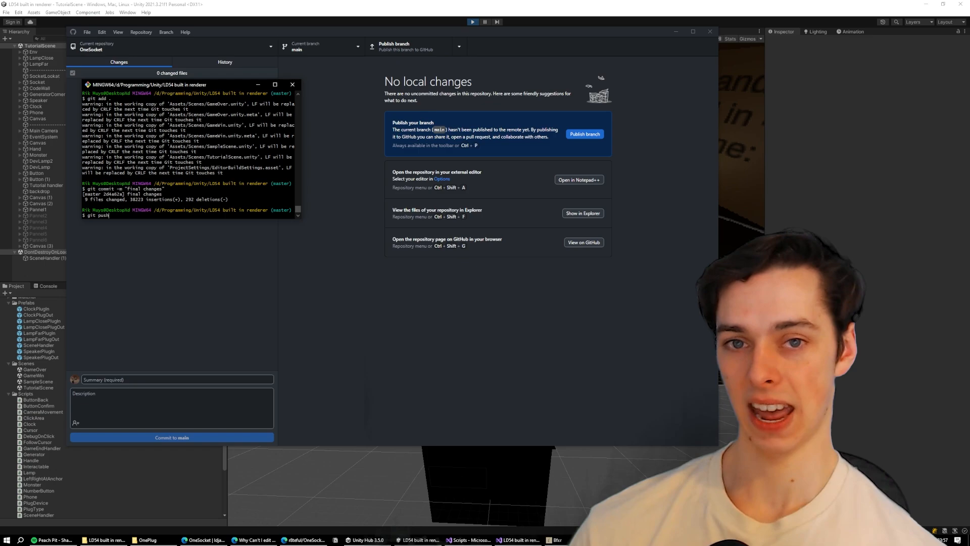
left_click(204, 540)
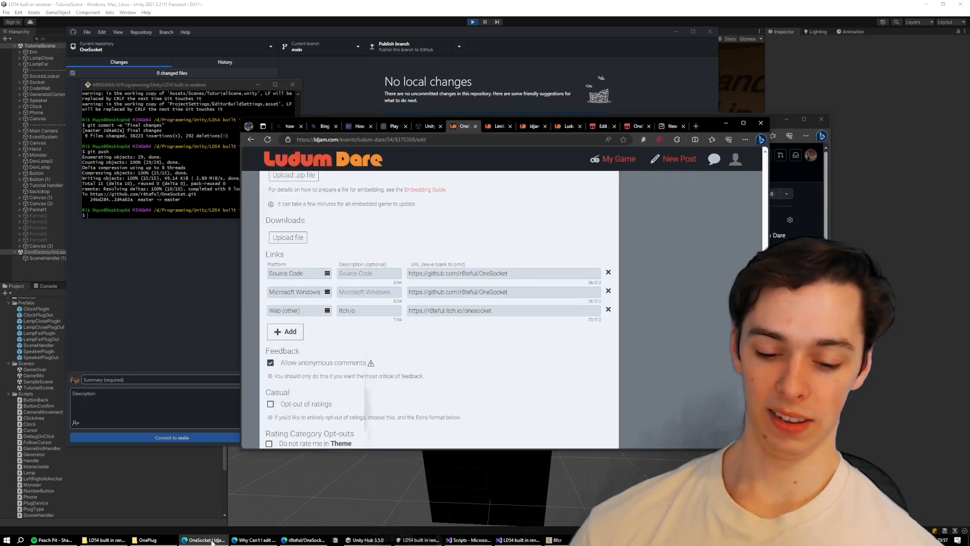